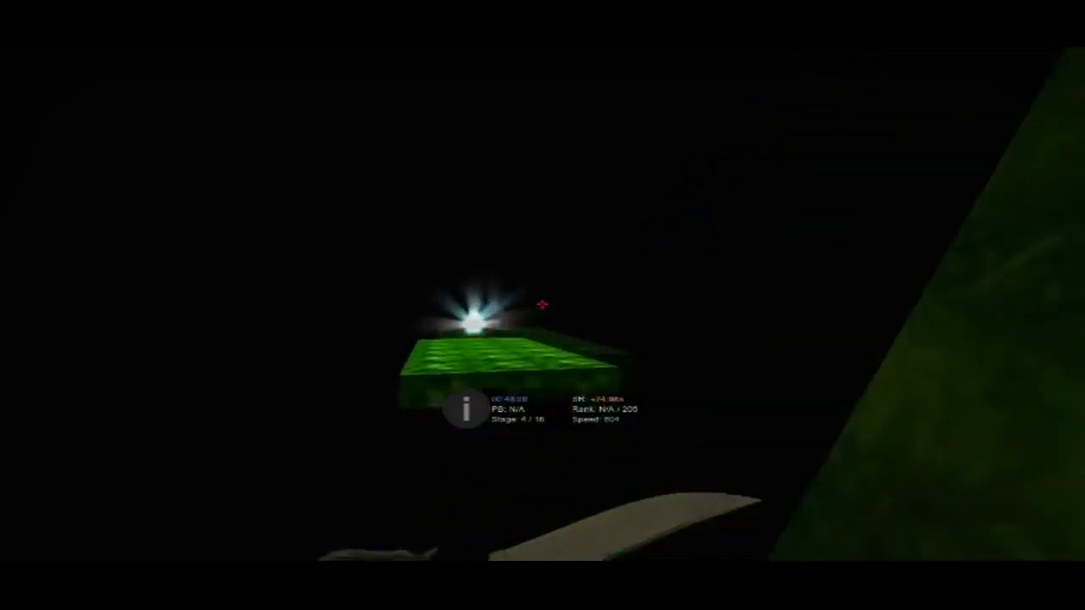
mouse_move(543, 305)
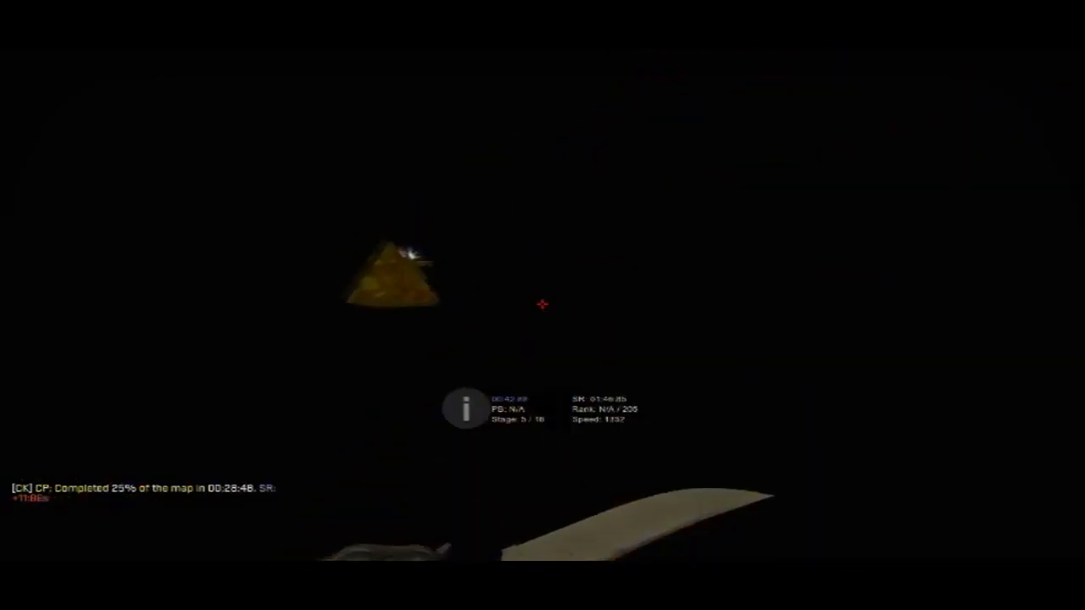
mouse_move(542, 305)
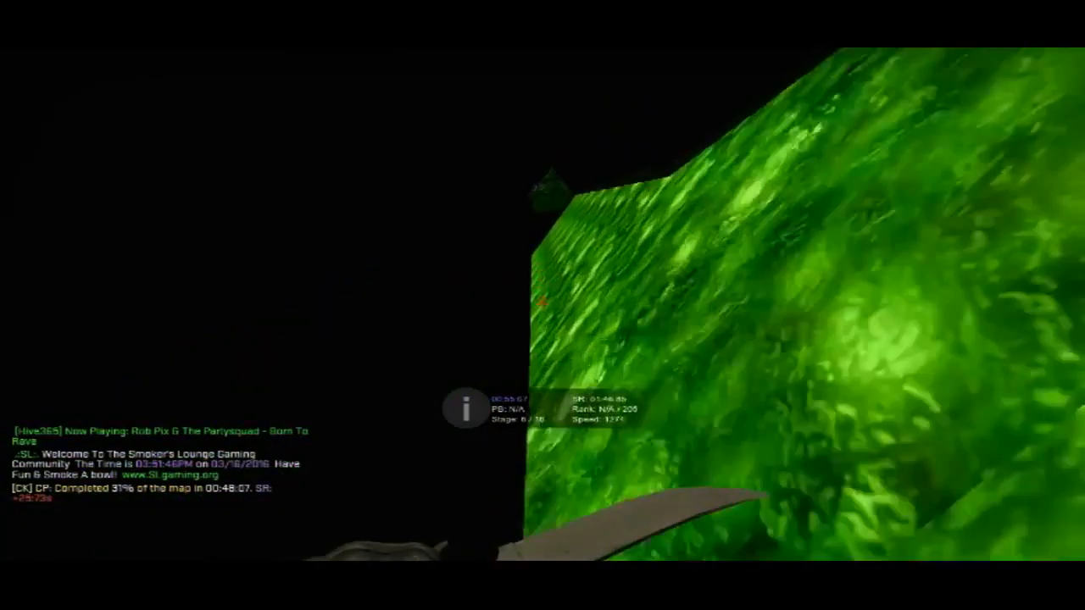
mouse_move(542, 305)
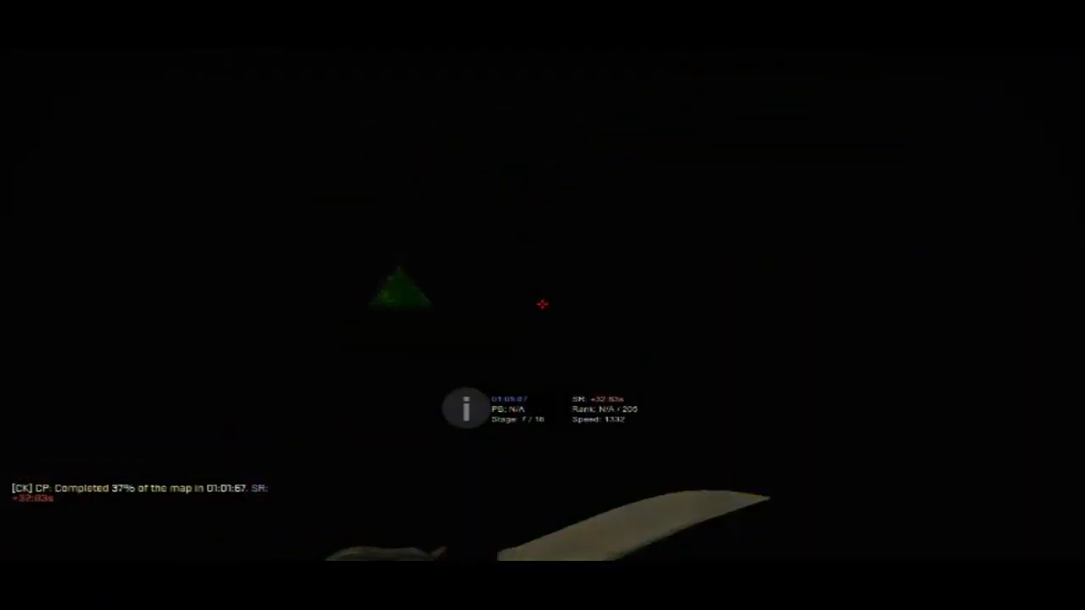
mouse_move(542, 306)
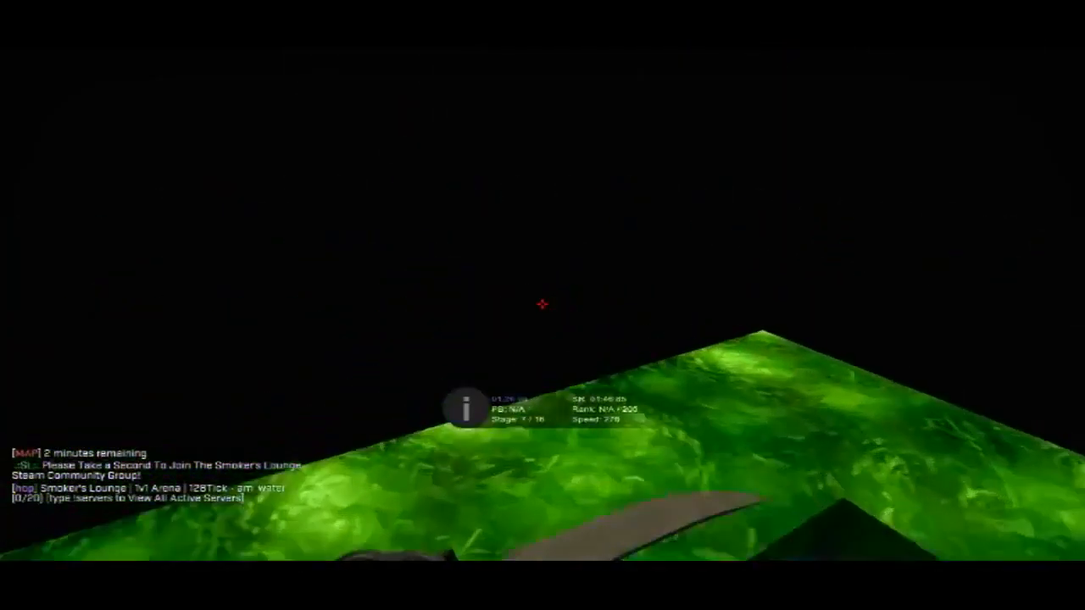
mouse_move(542, 305)
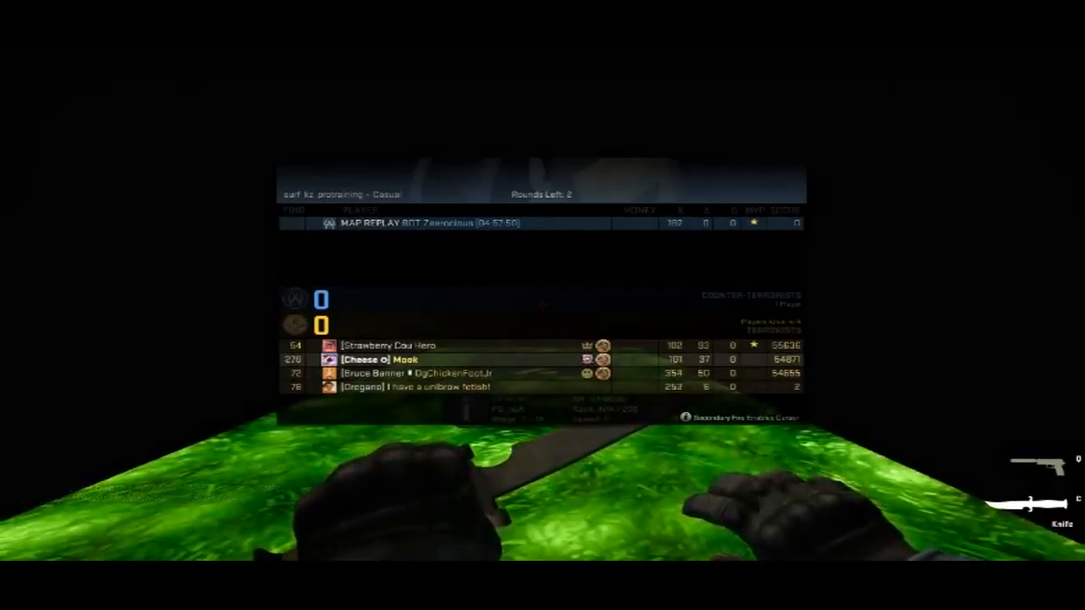
key("tab")
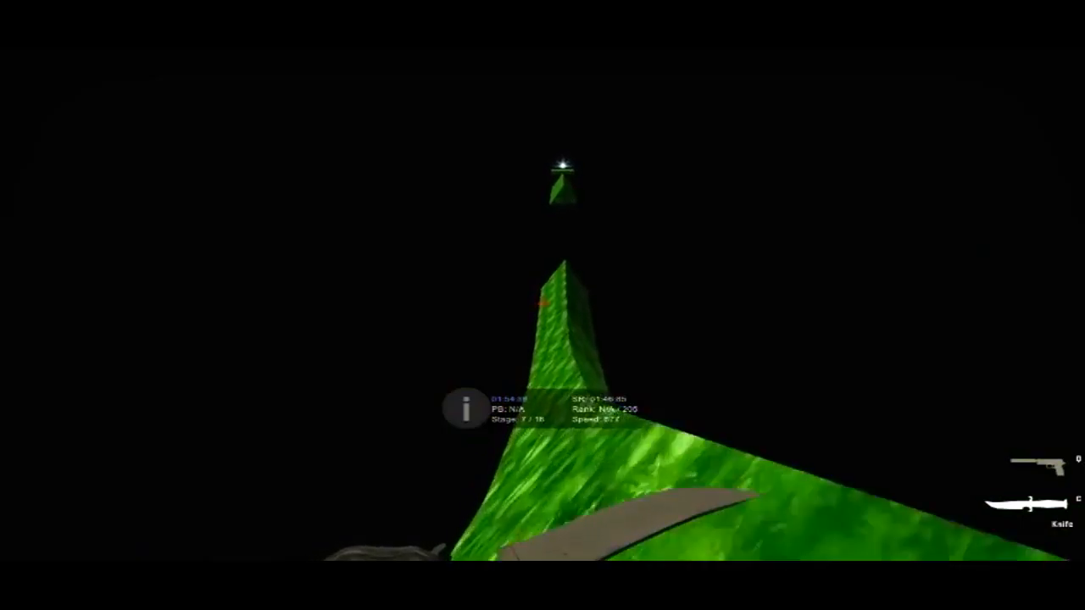
mouse_move(542, 305)
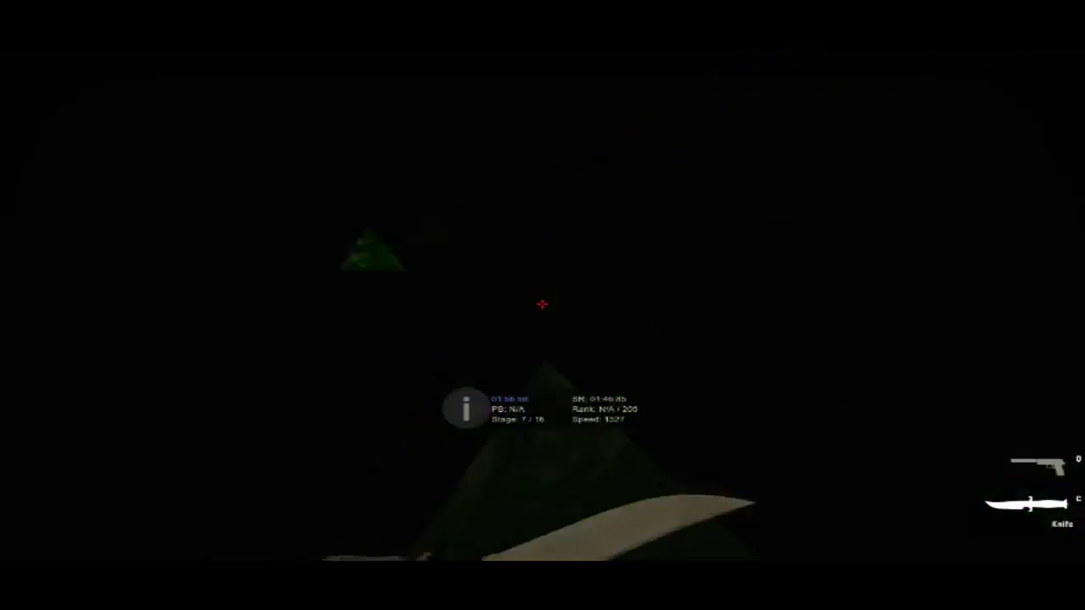